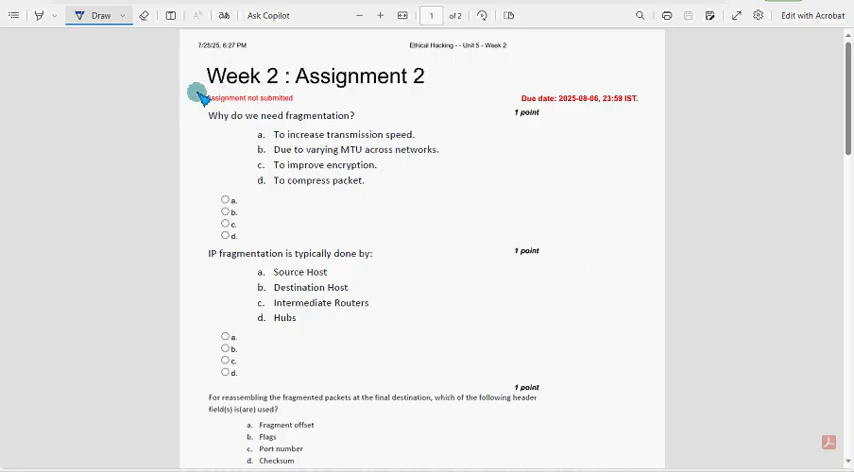
Step: Circle the 'Week 2 : Assignment 2' title and mark the MTU answer to question 1
drag(200, 95, 580, 60)
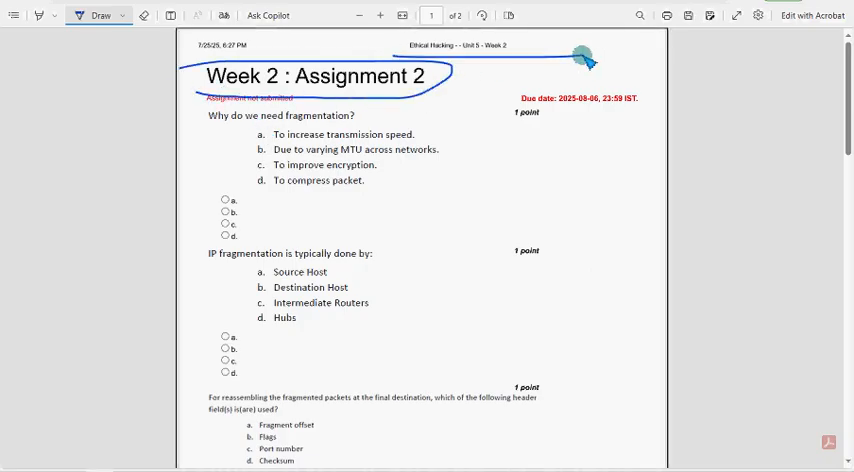
mouse_move(448, 235)
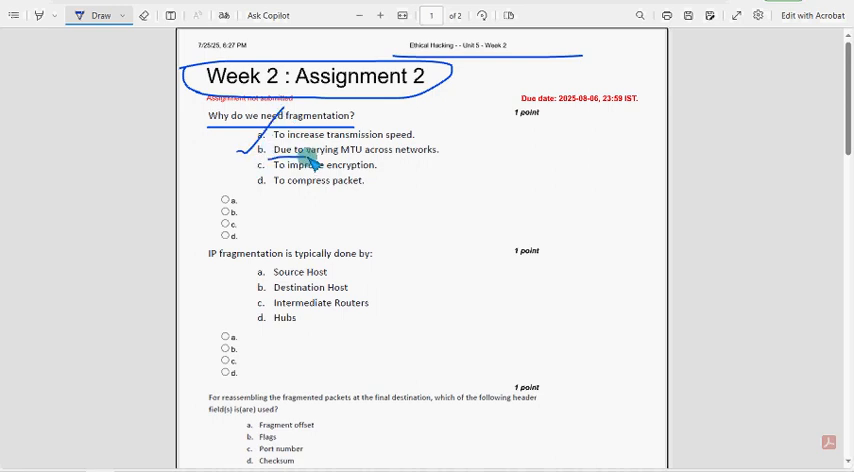
drag(310, 160, 420, 160)
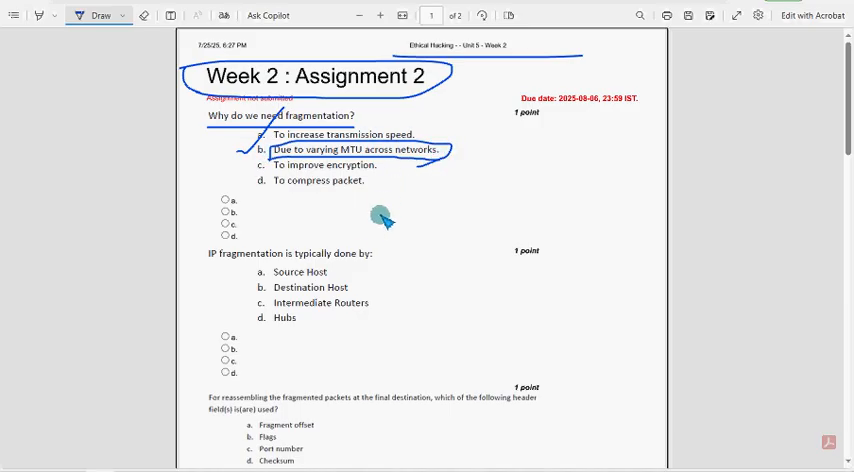
mouse_move(325, 237)
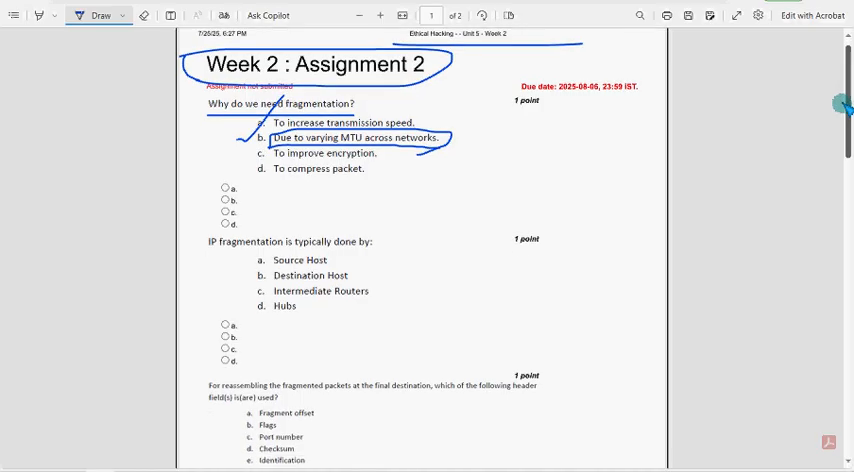
Step: Underline the IP fragmentation question and tick and circle Intermediate Routers as its answer
scroll(down, 3)
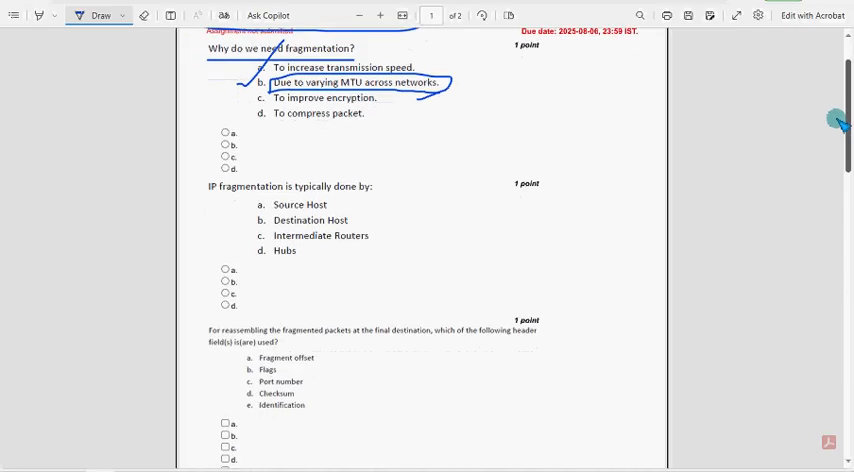
scroll(down, 3)
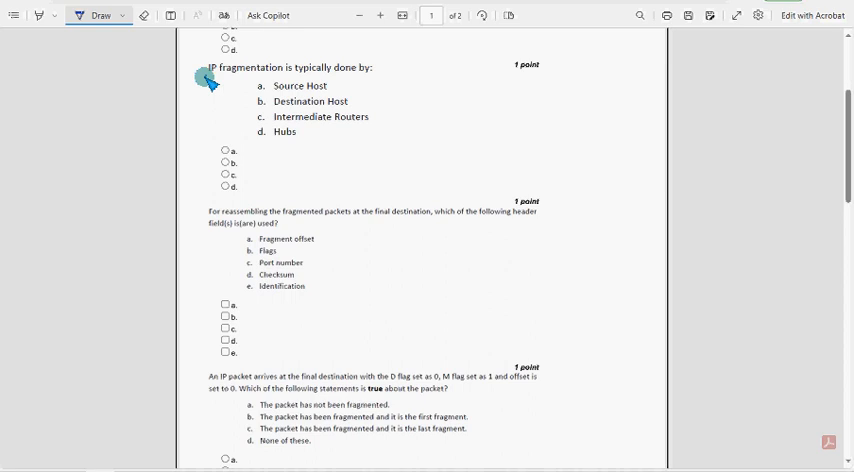
drag(205, 76, 335, 76)
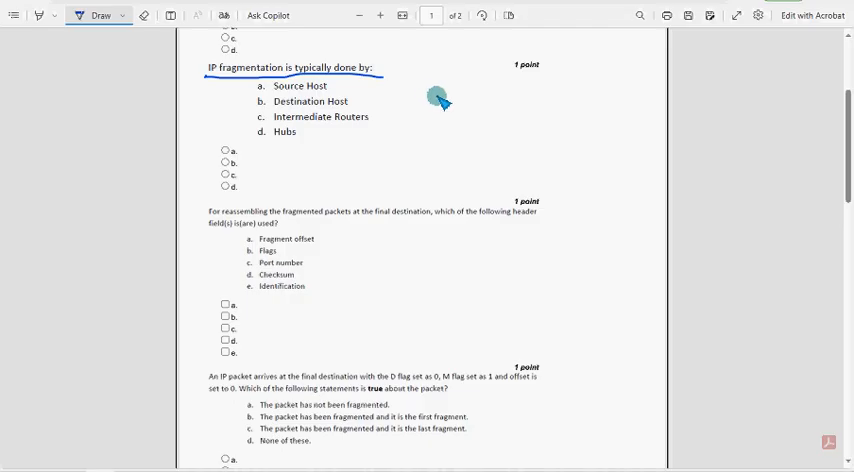
mouse_move(475, 108)
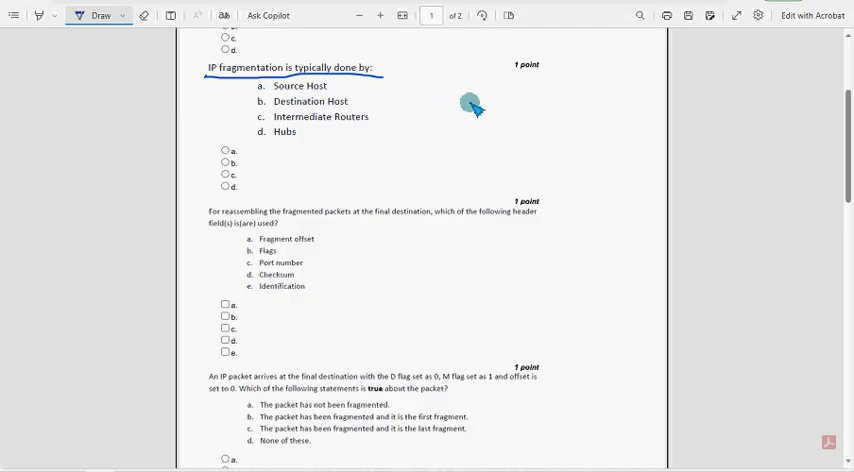
mouse_move(255, 135)
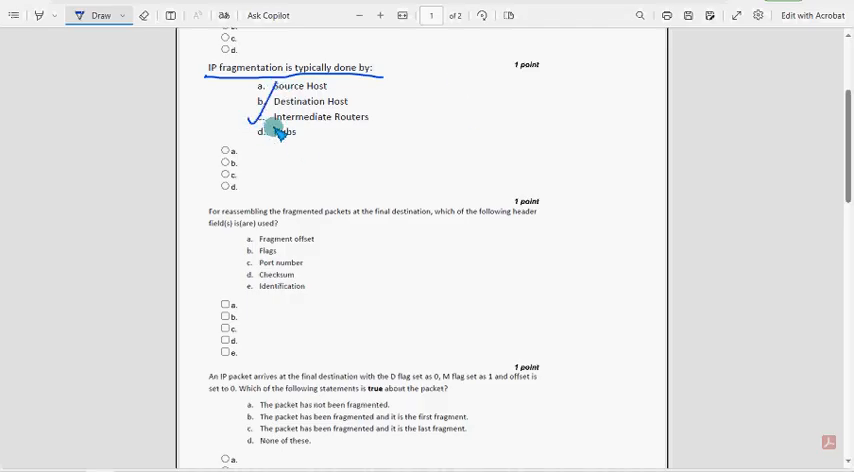
drag(270, 117, 370, 117)
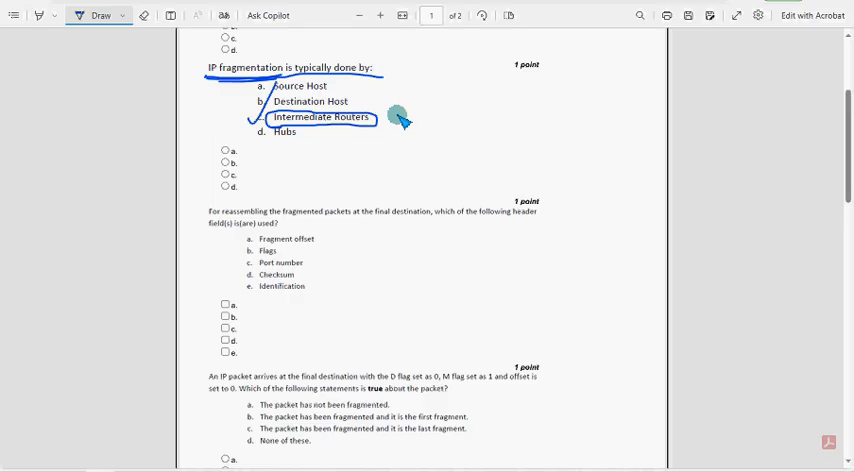
Step: Underline the packet reassembly question about header fields in blue ink
scroll(down, 3)
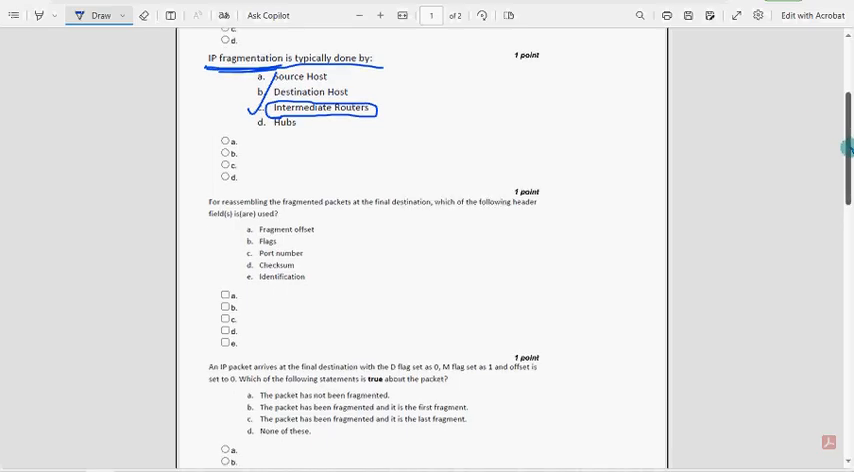
scroll(down, 3)
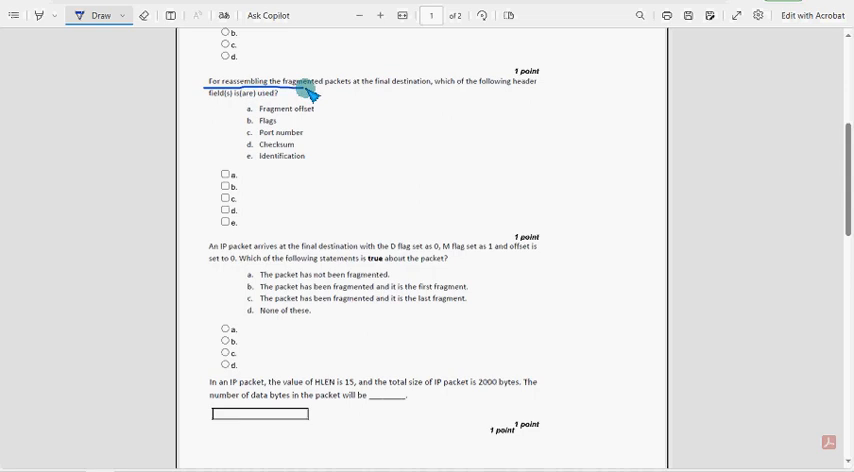
drag(305, 93, 455, 97)
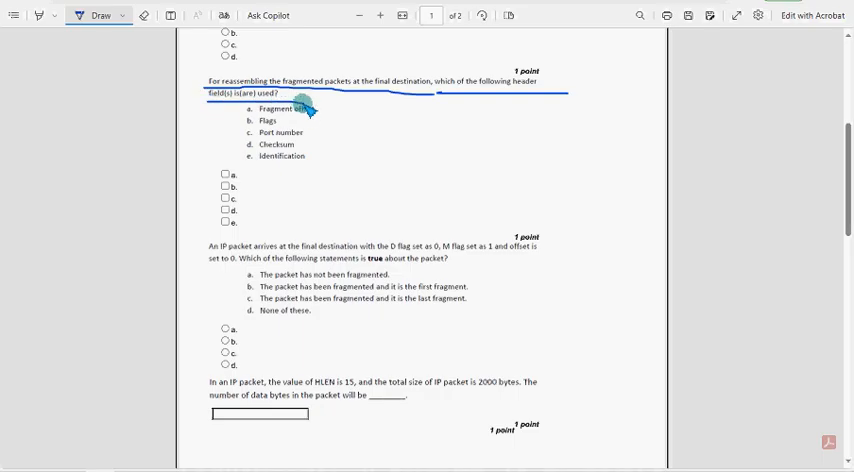
mouse_move(703, 155)
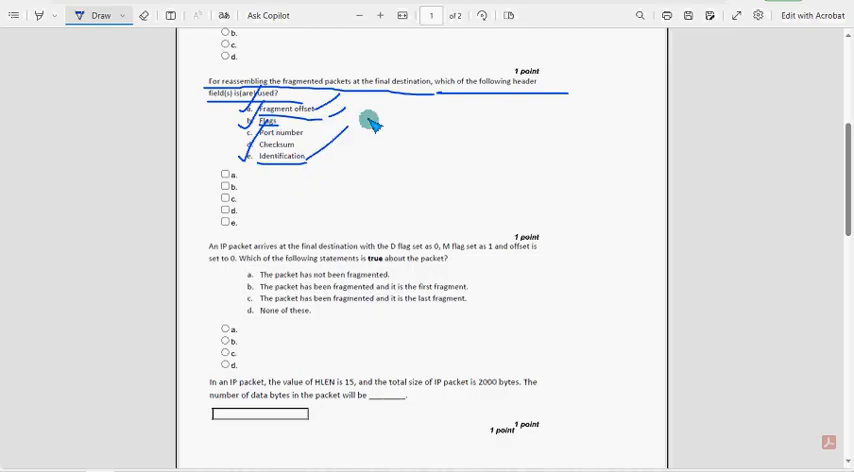
mouse_move(440, 134)
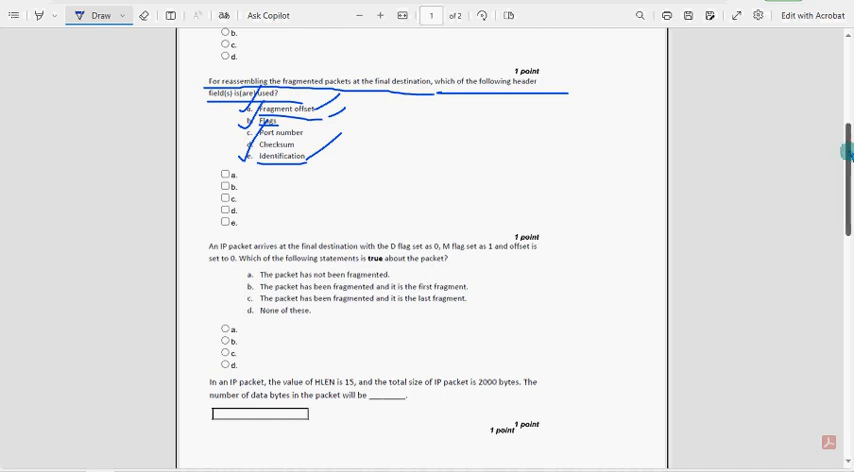
Step: Mark the first-fragment statement as the answer to the D/M flag question
scroll(down, 3)
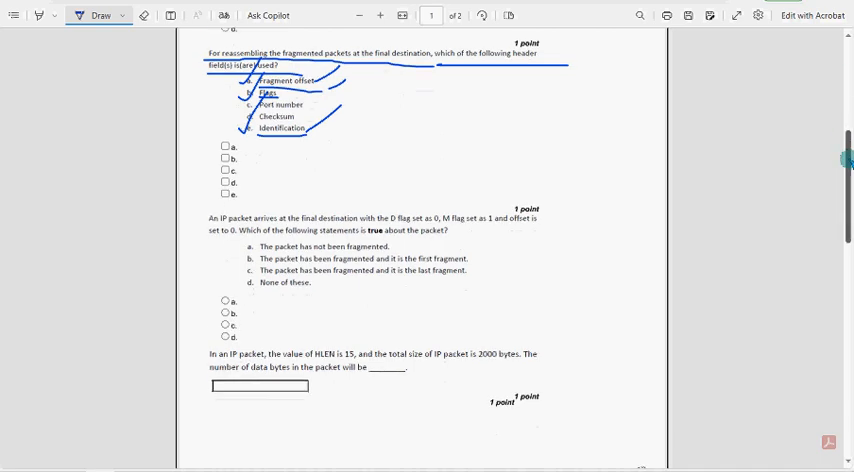
scroll(down, 3)
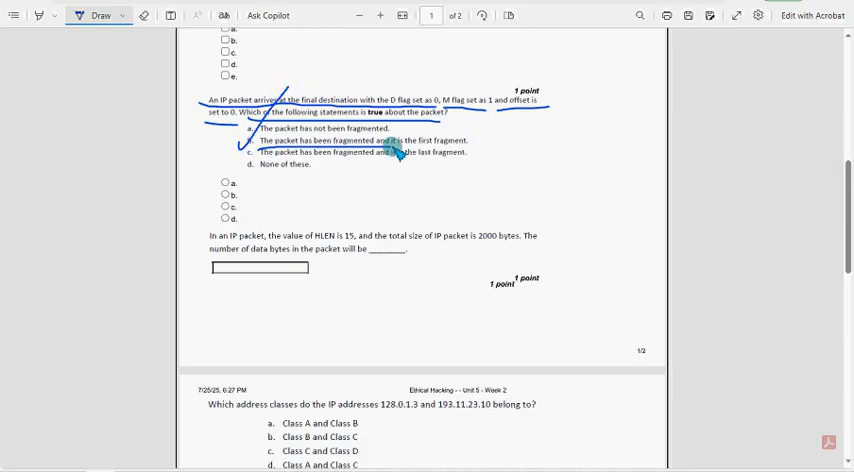
drag(350, 140, 480, 145)
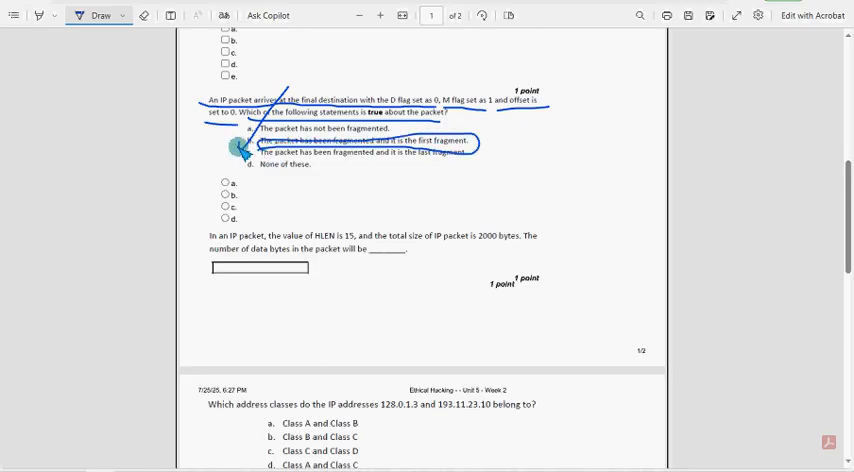
mouse_move(300, 205)
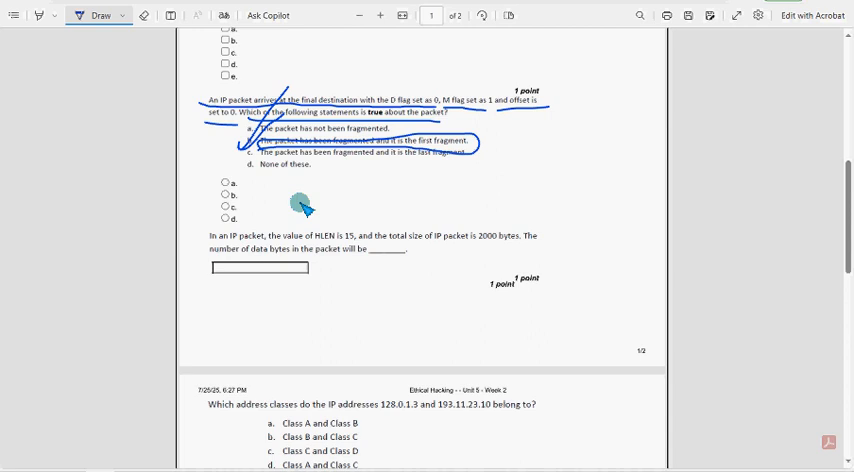
mouse_move(315, 190)
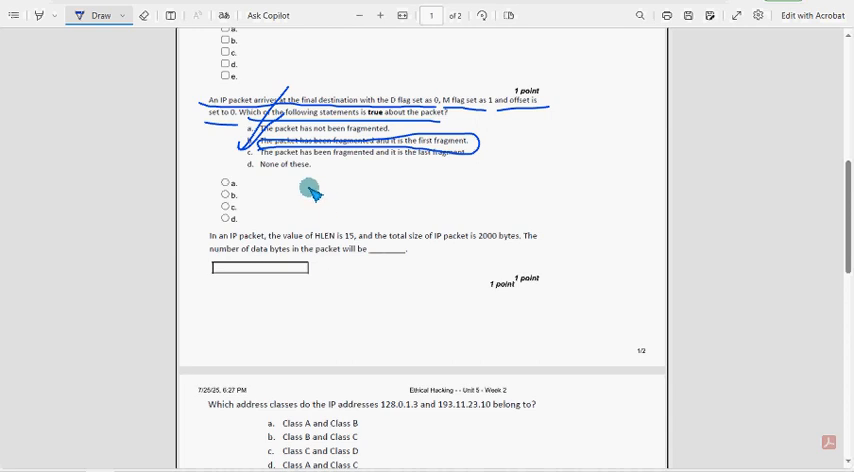
mouse_move(288, 207)
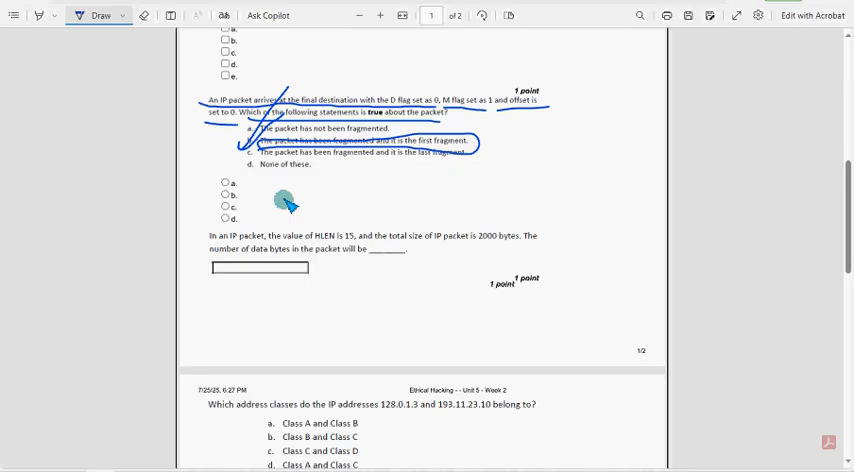
scroll(down, 3)
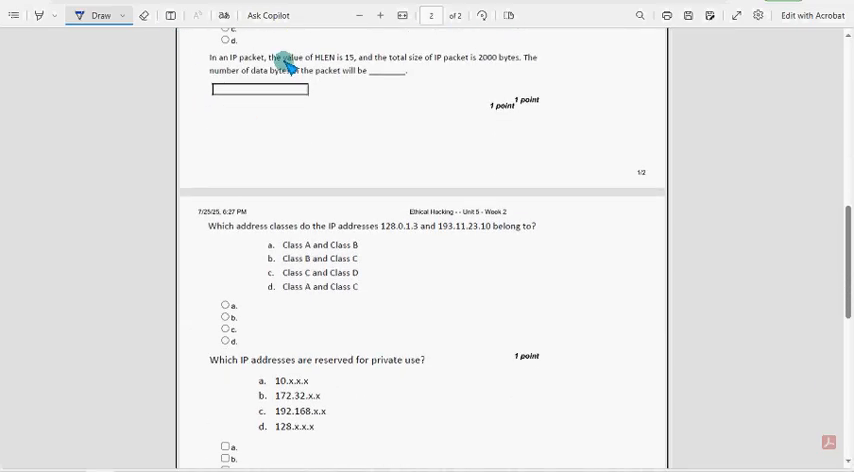
Step: Underline HLEN, the data-bytes phrase and the 2000-byte total packet size
drag(280, 67, 320, 60)
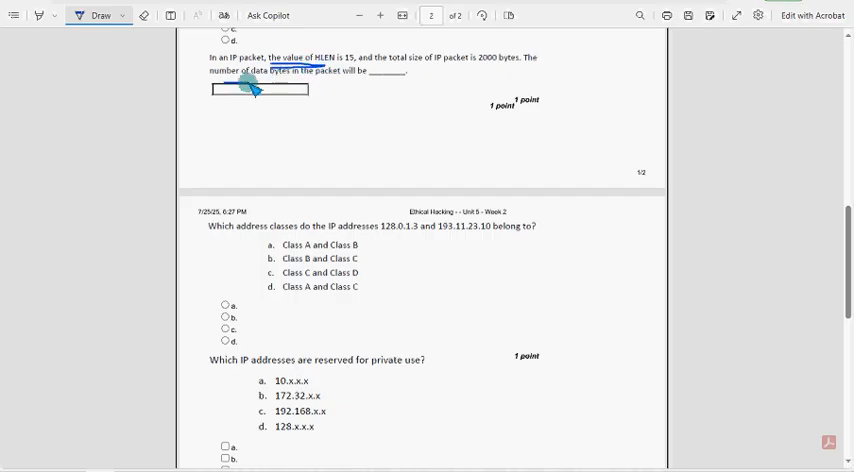
drag(255, 85, 350, 75)
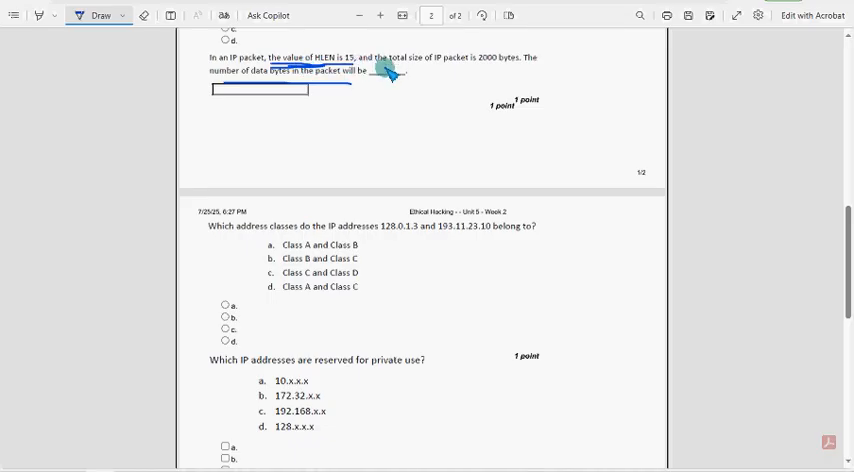
drag(385, 68, 520, 70)
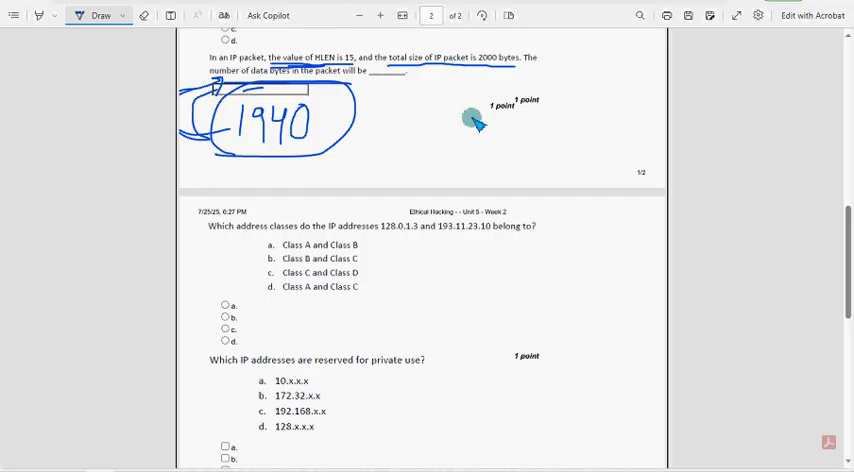
scroll(down, 3)
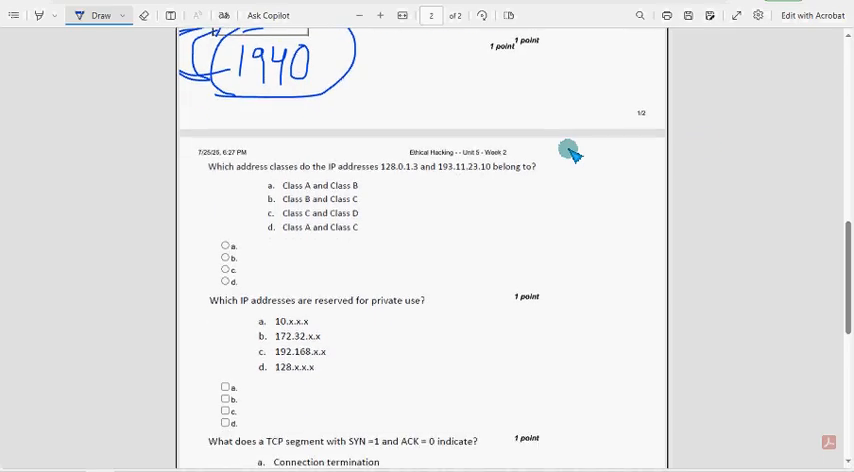
scroll(down, 3)
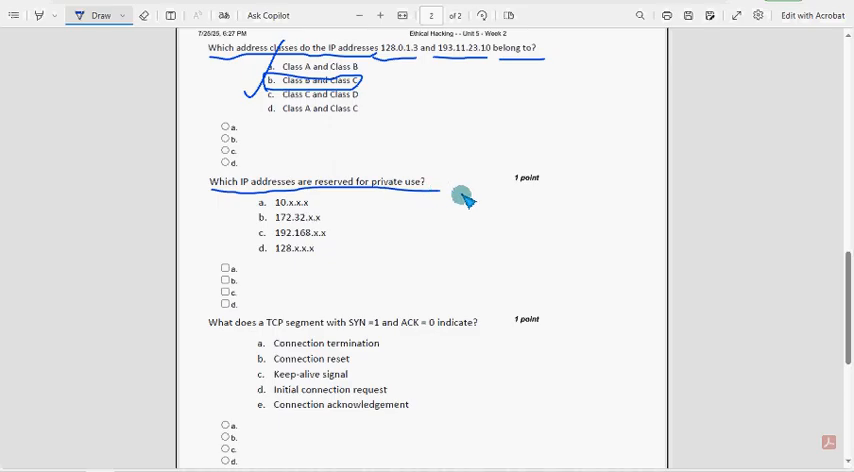
mouse_move(450, 202)
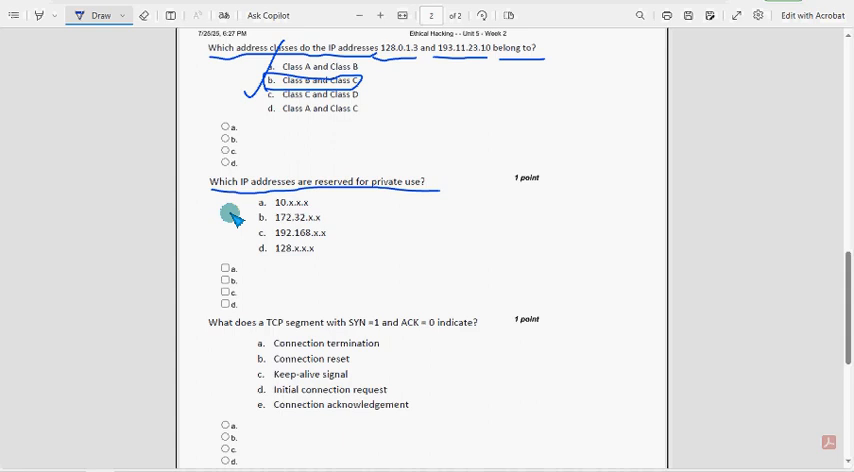
Step: Tick 10.x.x.x as a private-use address
drag(255, 200, 375, 215)
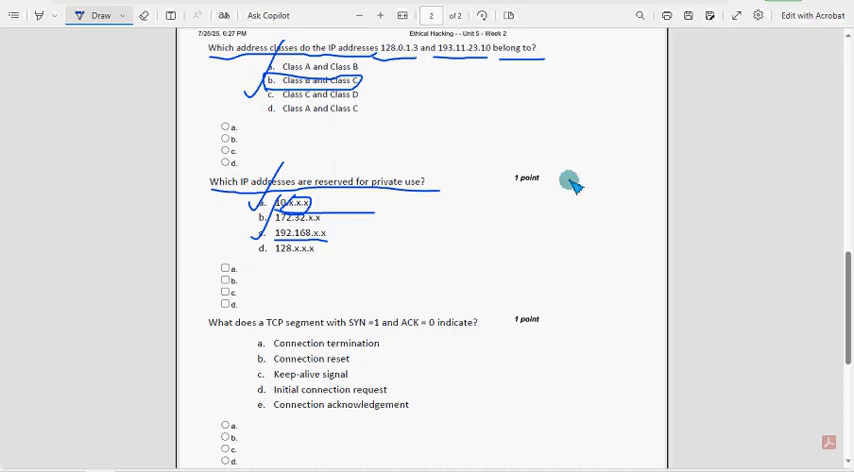
Step: Underline the TCP segment question and circle the SYN =1 and ACK = 0 conditions
scroll(down, 3)
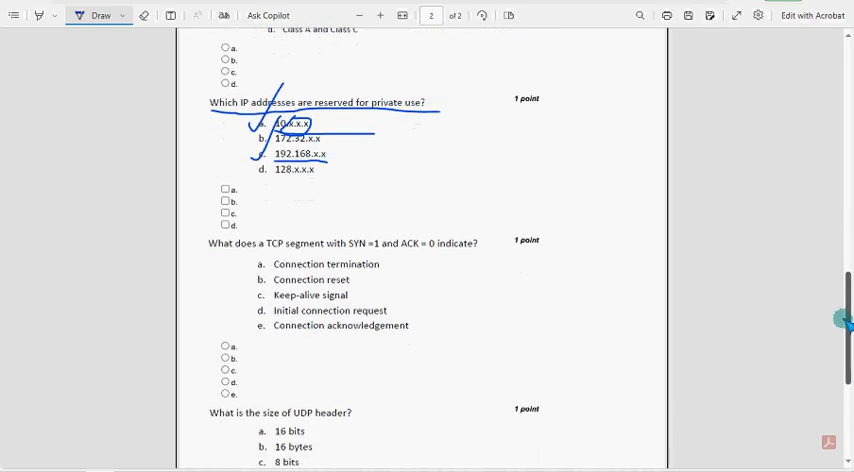
scroll(down, 3)
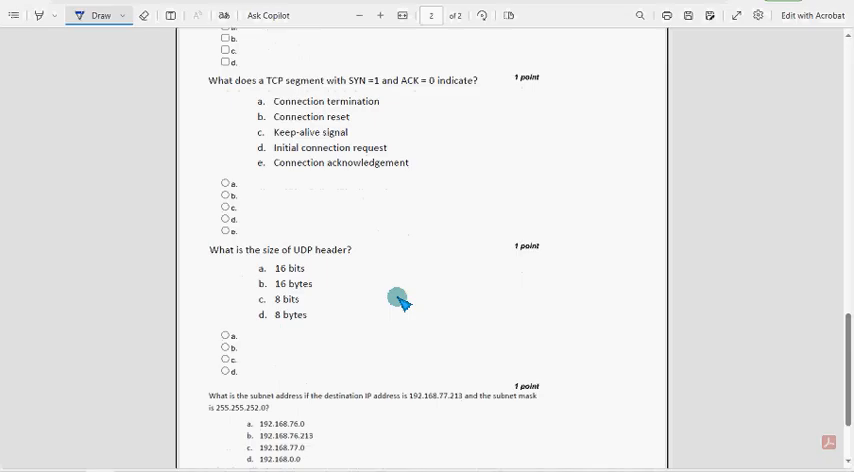
drag(213, 88, 348, 88)
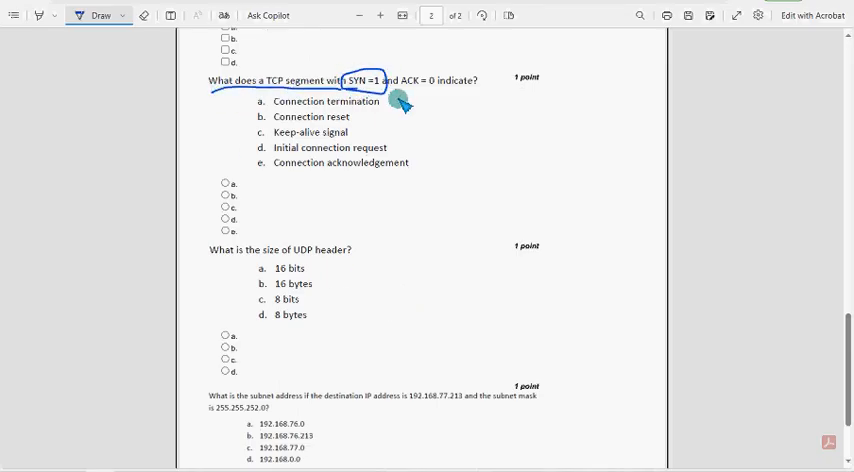
drag(410, 90, 455, 88)
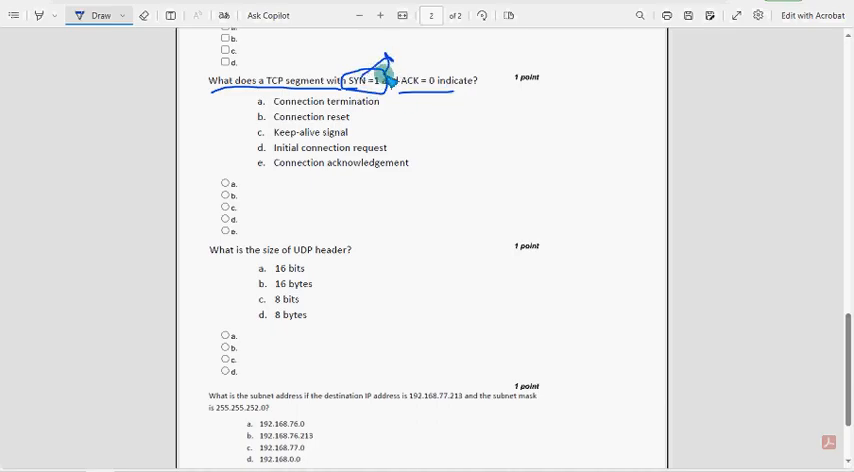
drag(380, 70, 445, 72)
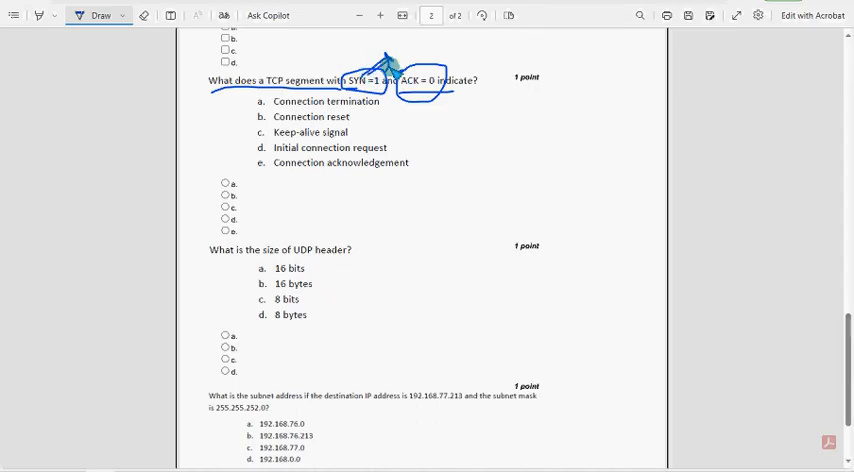
Step: Draw an arrow and circle Initial connection request as the answer
drag(250, 157, 400, 150)
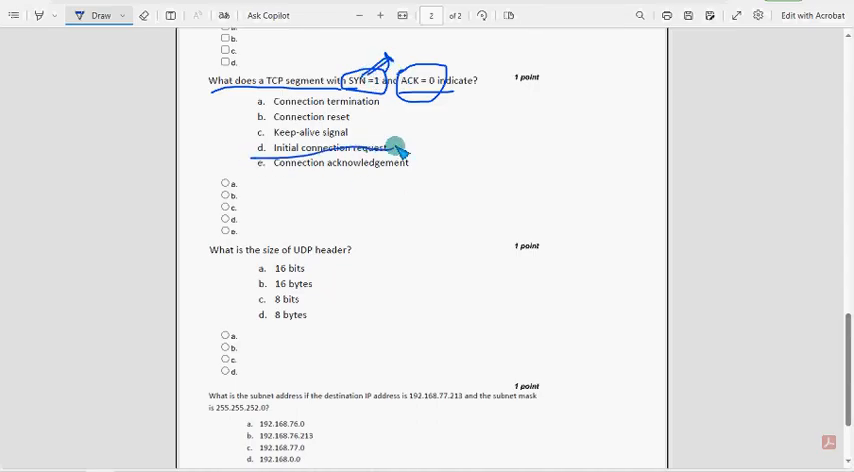
drag(250, 150, 395, 147)
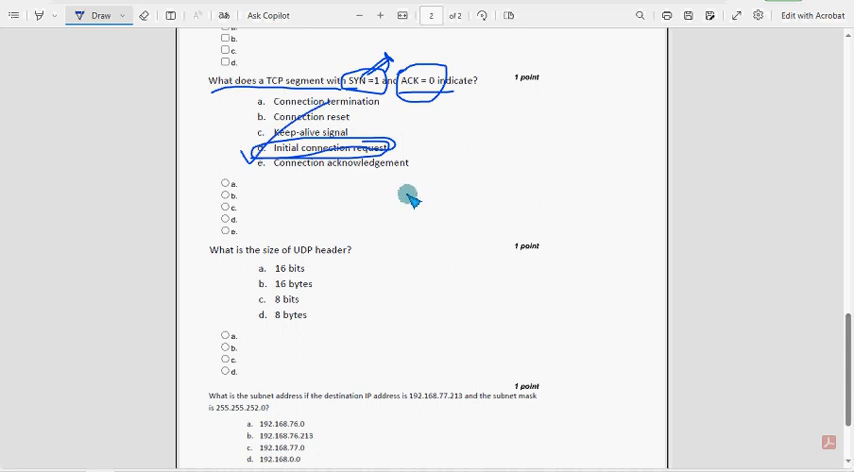
scroll(down, 3)
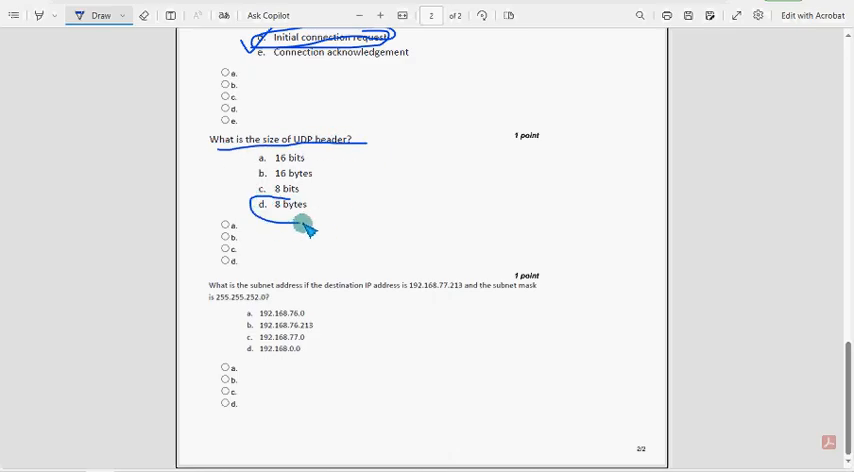
Step: Circle 8 bytes for the UDP header, underline the subnet question, circle 192.168.76.0
drag(222, 222, 360, 90)
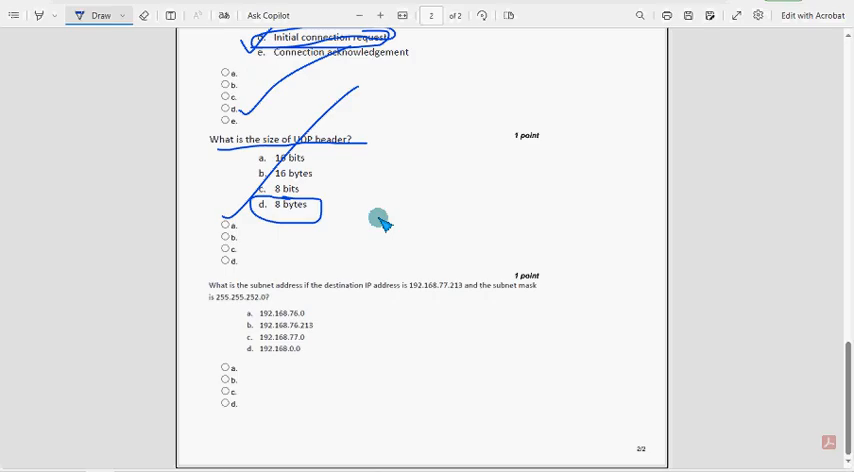
mouse_move(315, 385)
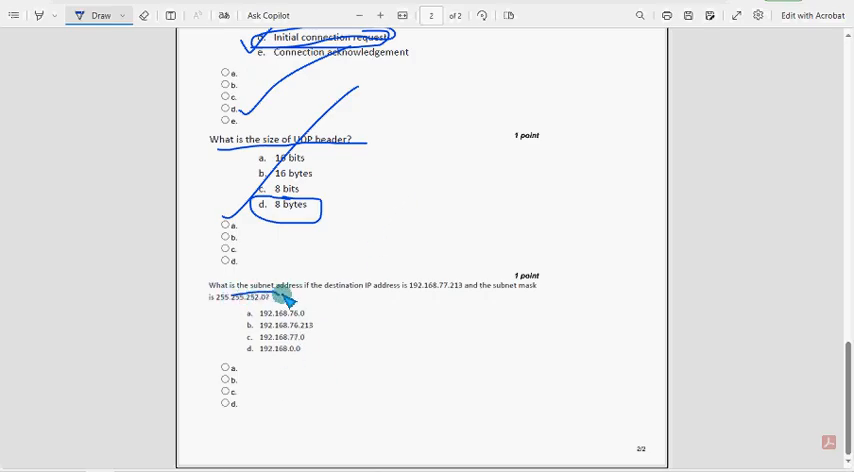
drag(285, 297, 418, 296)
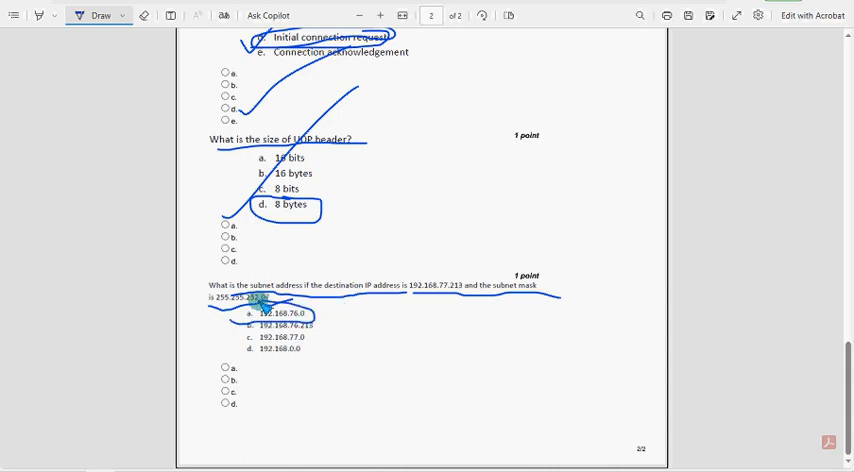
drag(210, 340, 390, 205)
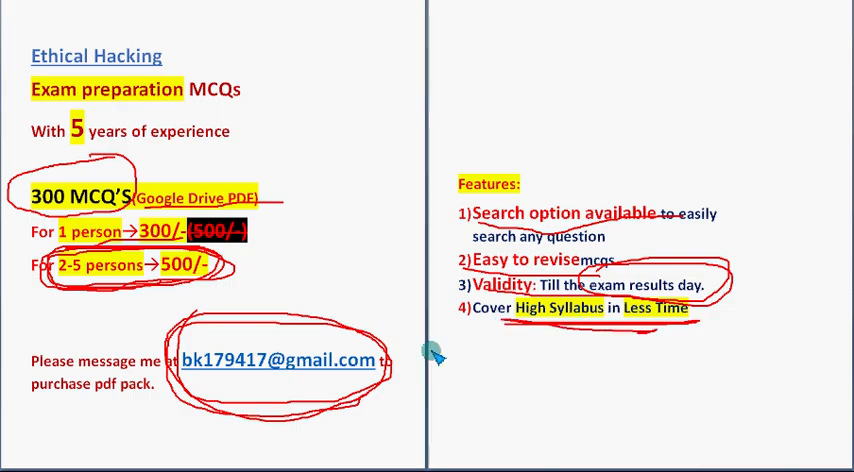
mouse_move(288, 293)
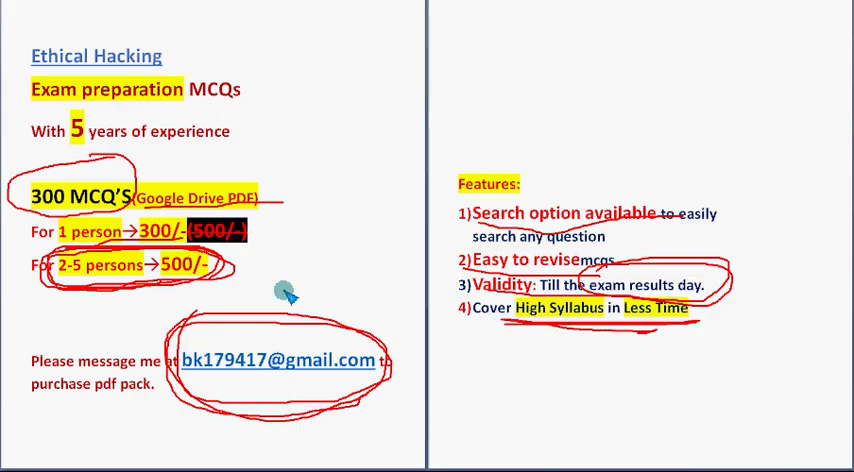